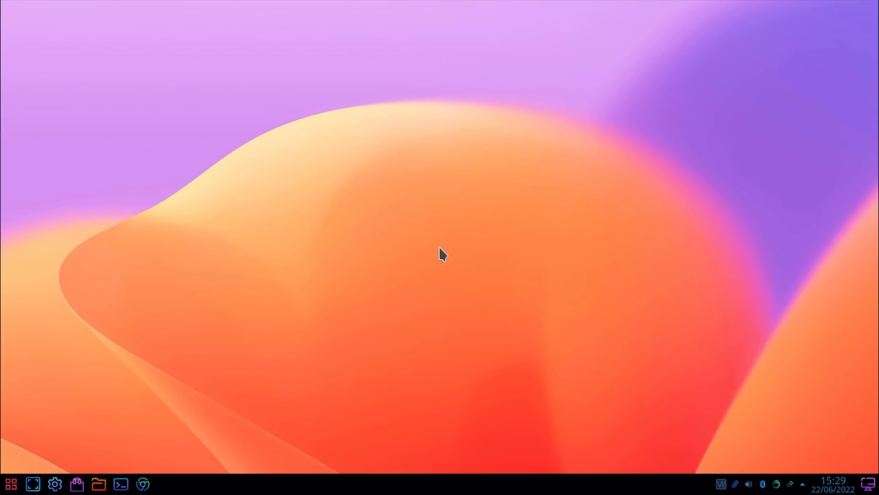
mouse_move(7, 487)
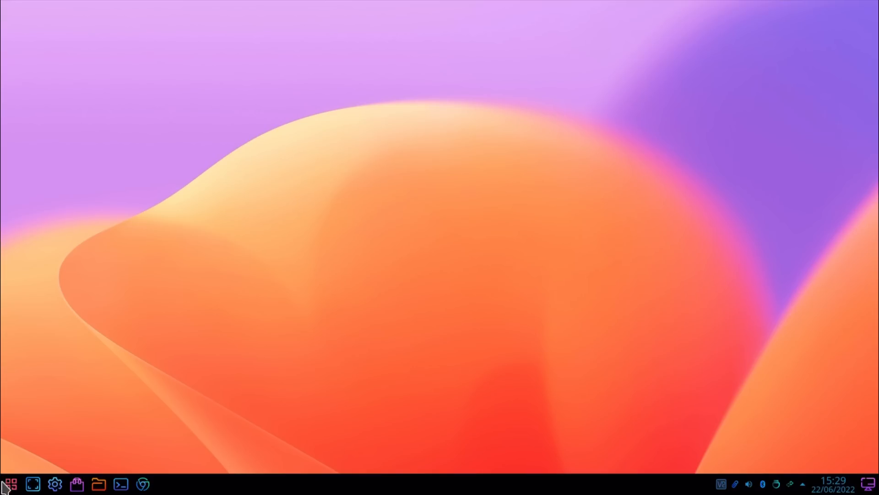
Launch Dolphin from the taskbar so its window shows the empty Wastebin.
click(10, 484)
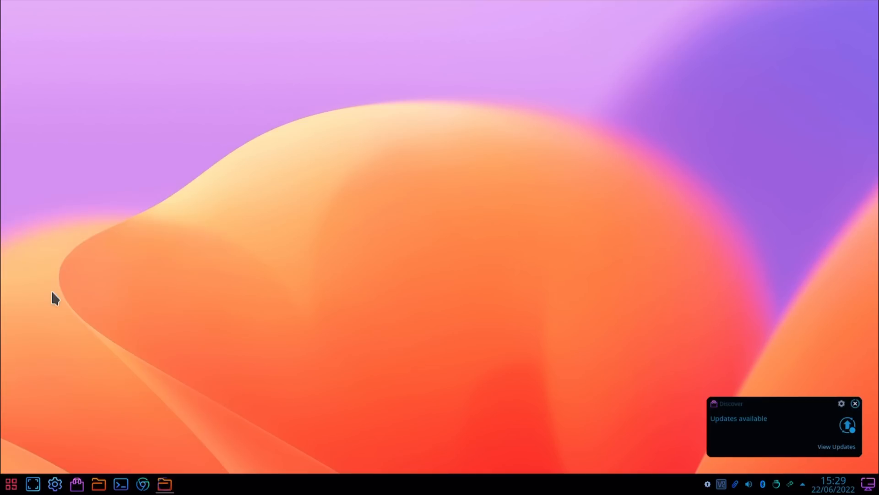
click(164, 484)
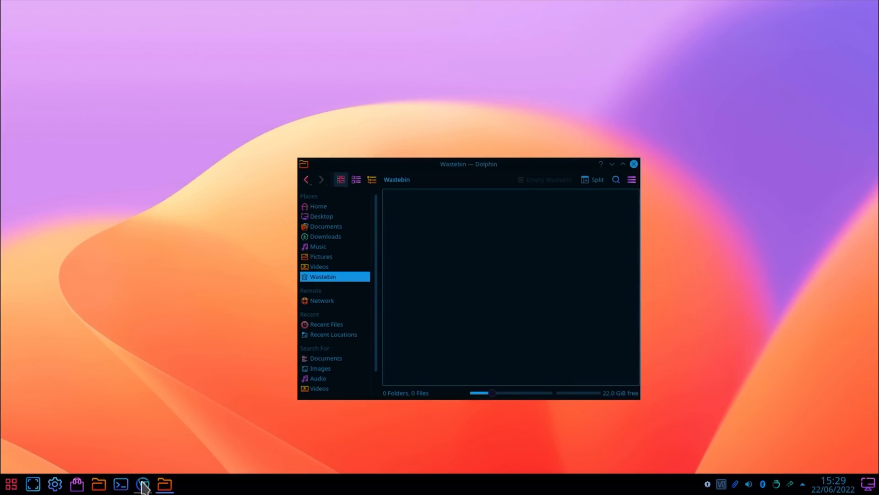
Launch Chromium, go to the leepspvideo YouTube channel and play the 4K UHD HDR demo clips video.
click(143, 484)
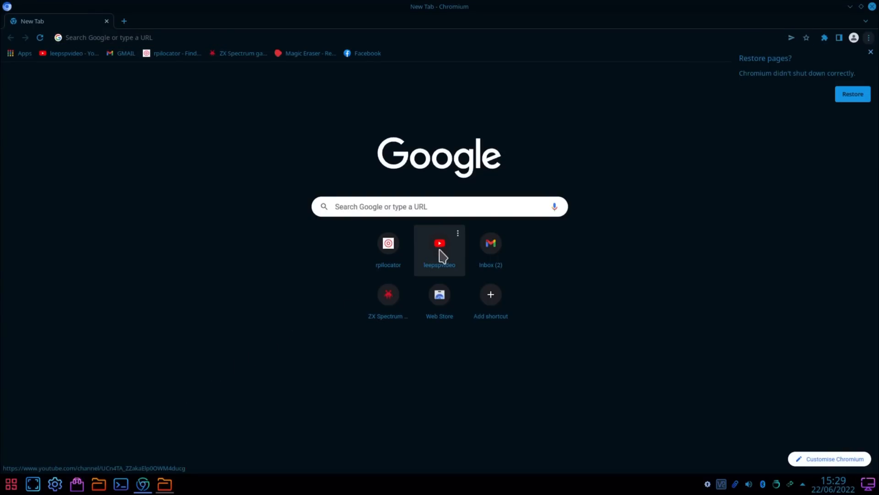
click(439, 247)
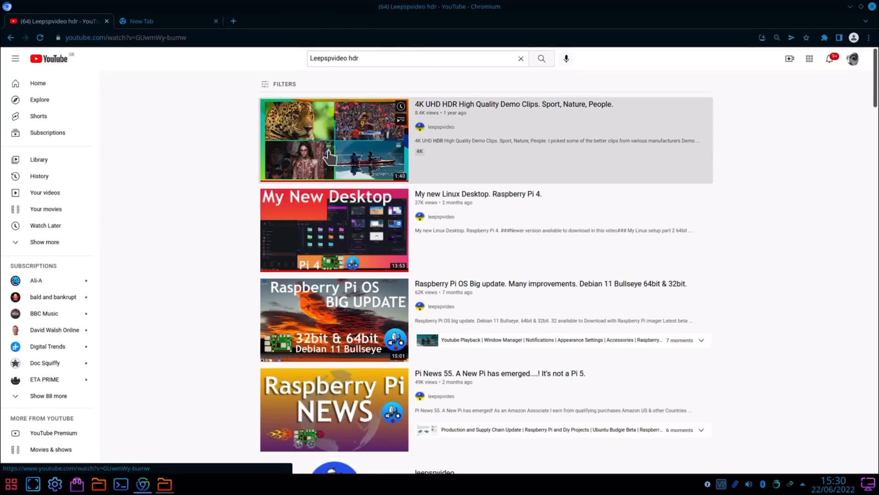
click(334, 140)
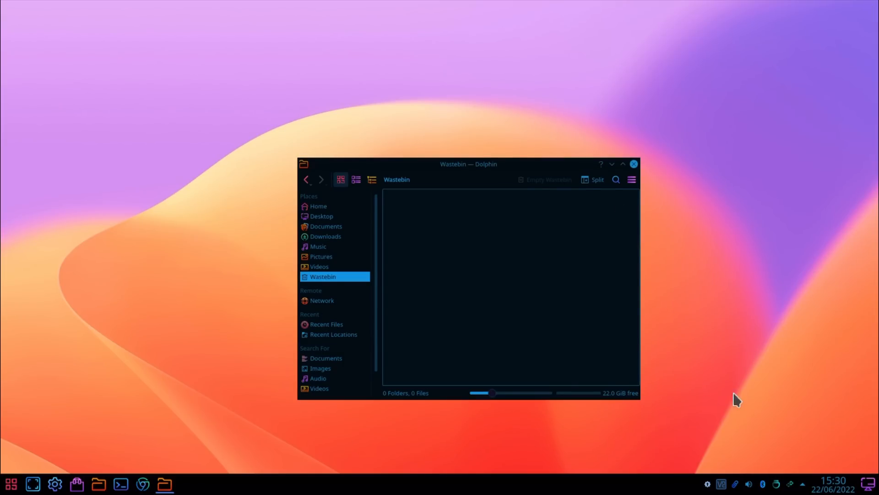
mouse_move(708, 484)
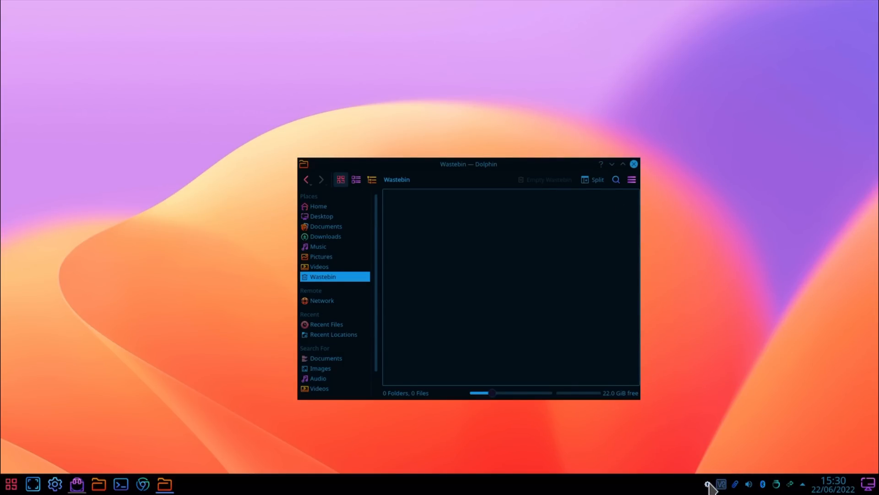
Open Discover's Updates page from the system-tray notifier to fetch available updates.
click(708, 483)
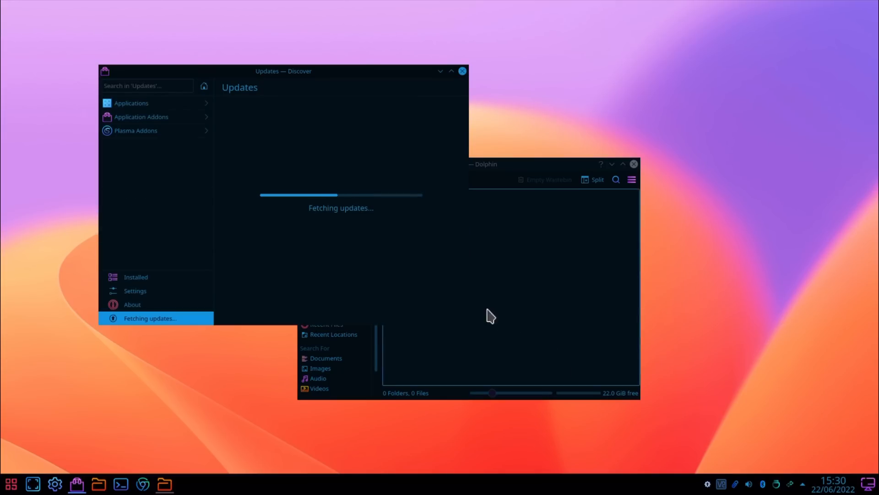
mouse_move(272, 156)
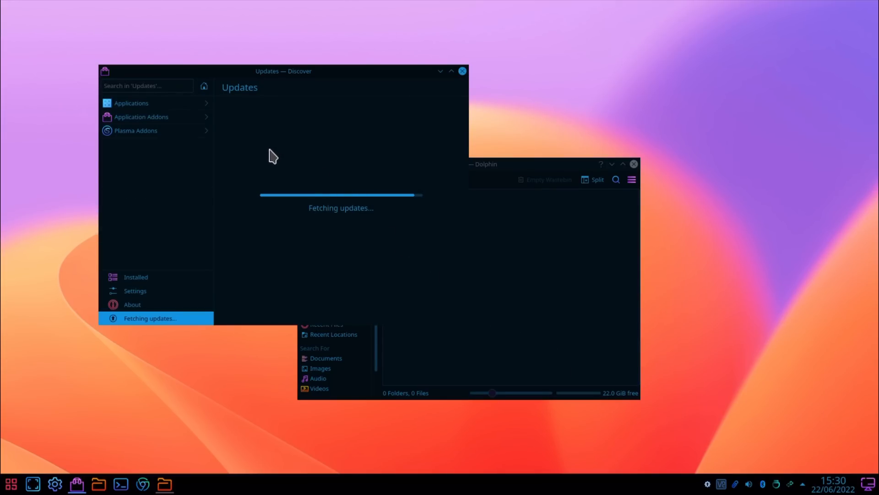